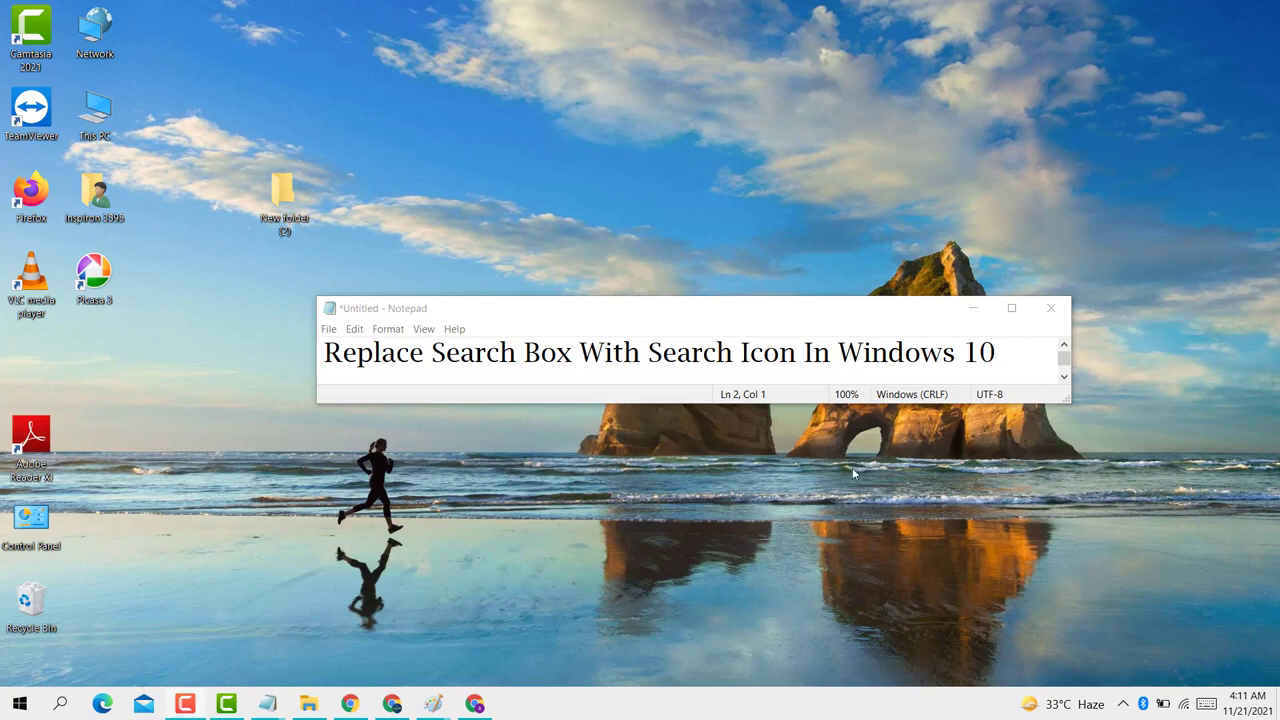
mouse_move(898, 513)
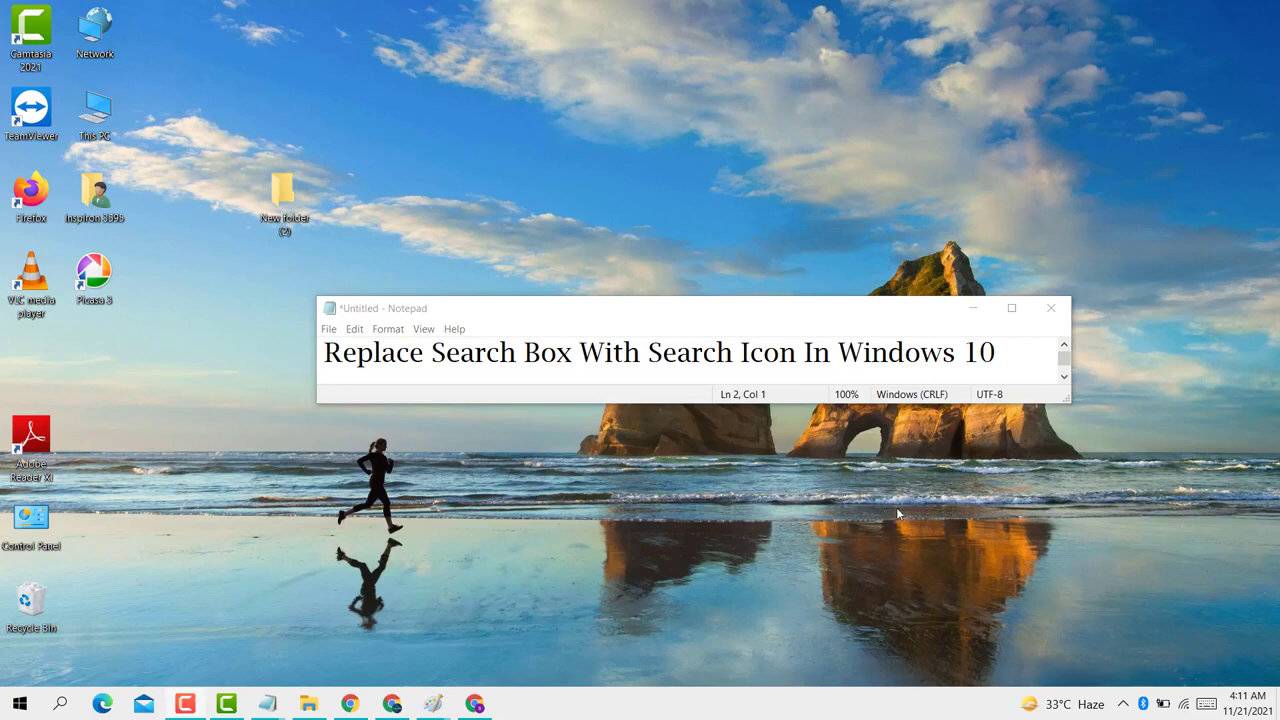
mouse_move(905, 519)
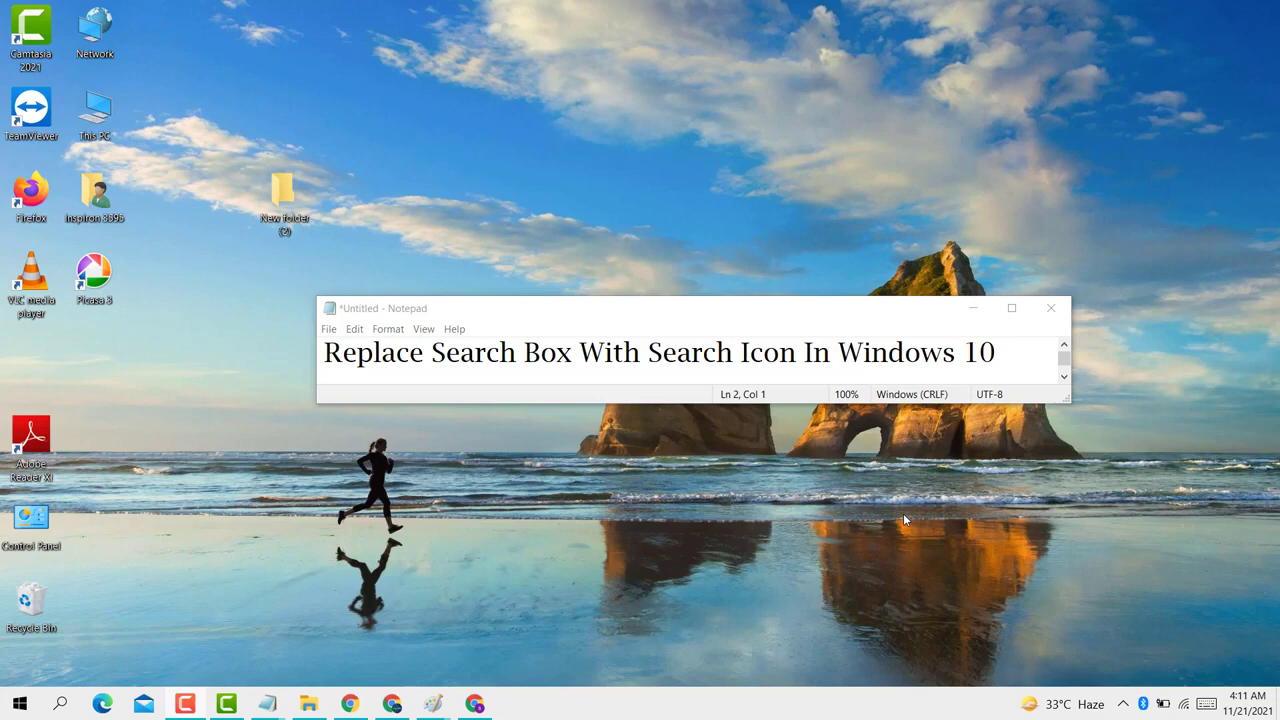
mouse_move(810, 705)
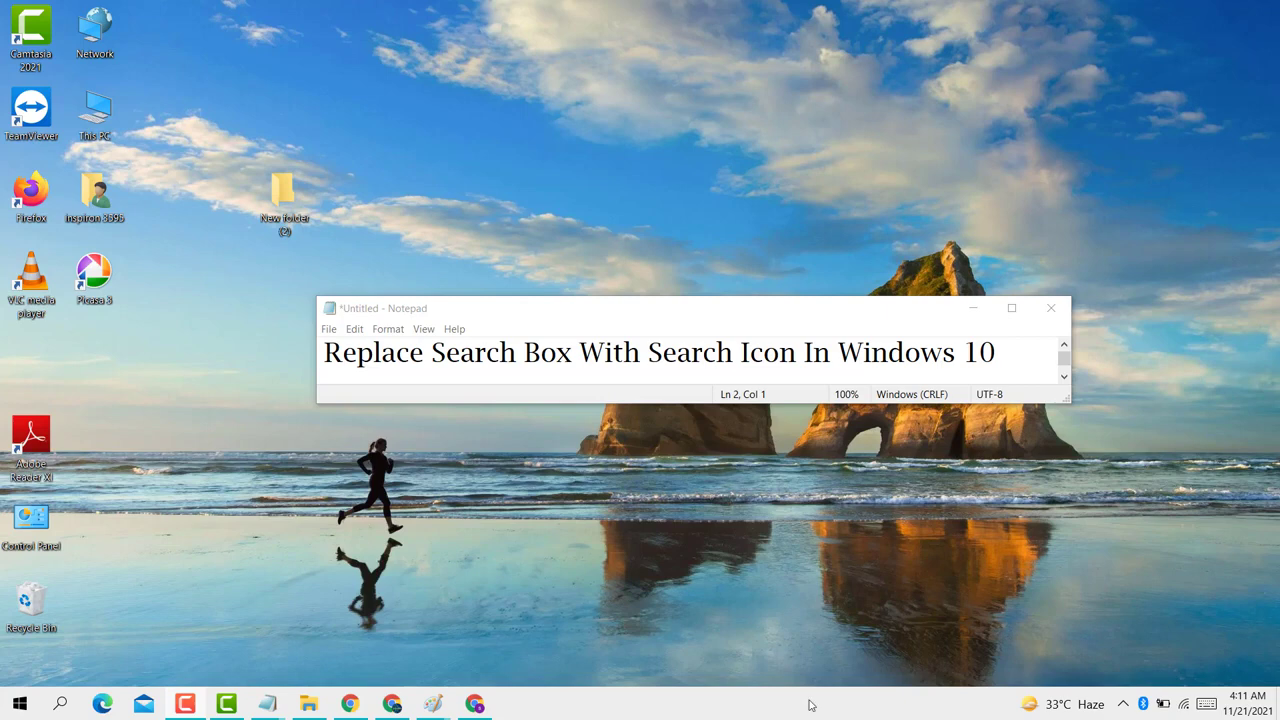
right_click(810, 703)
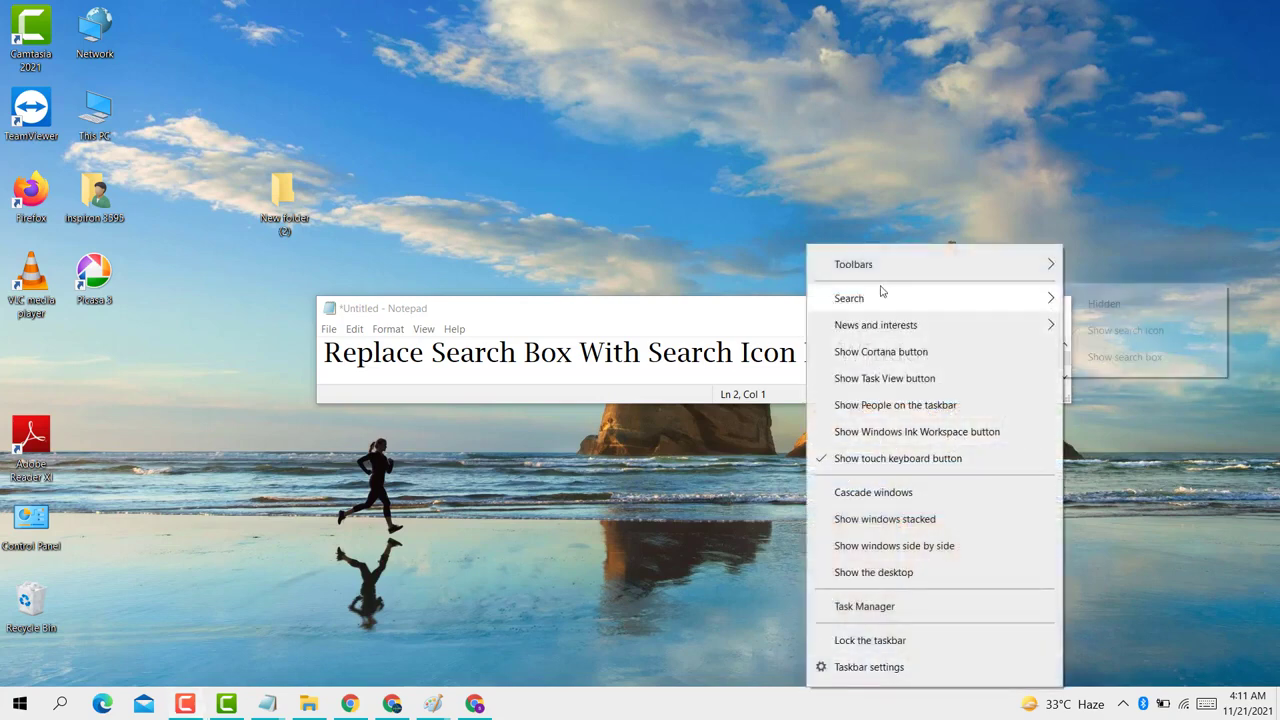
click(280, 576)
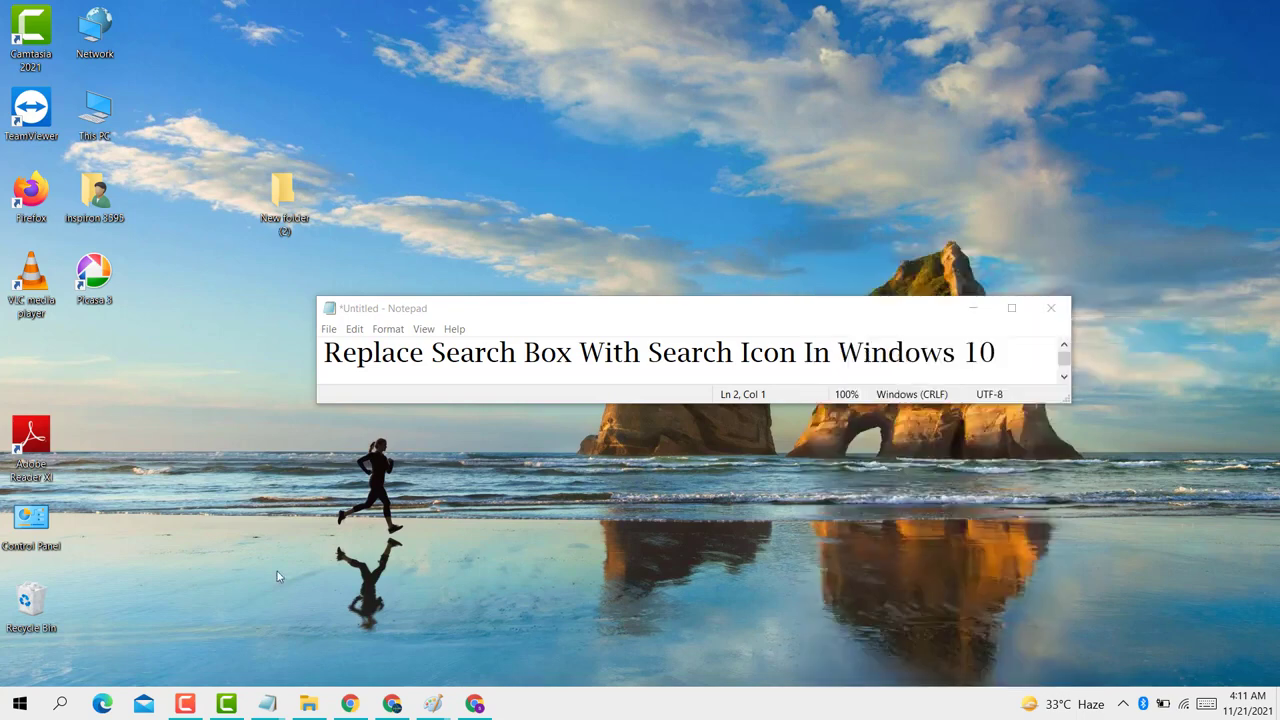
mouse_move(623, 496)
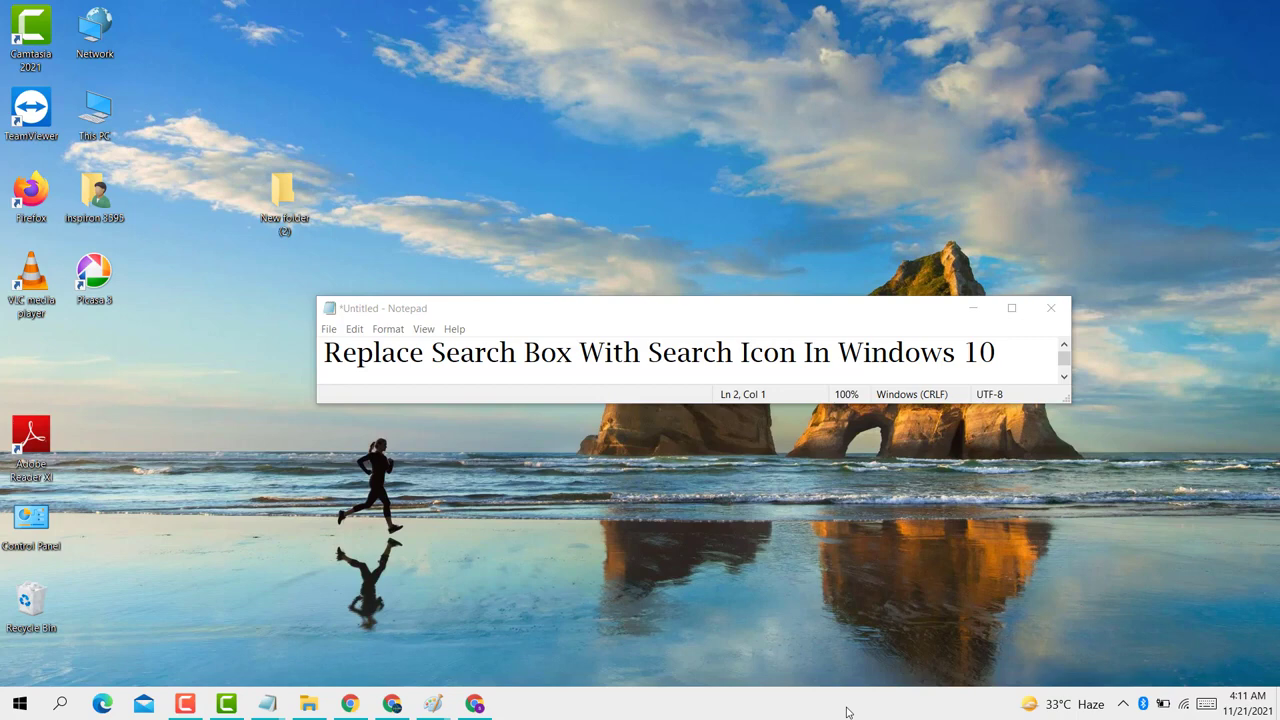
right_click(848, 705)
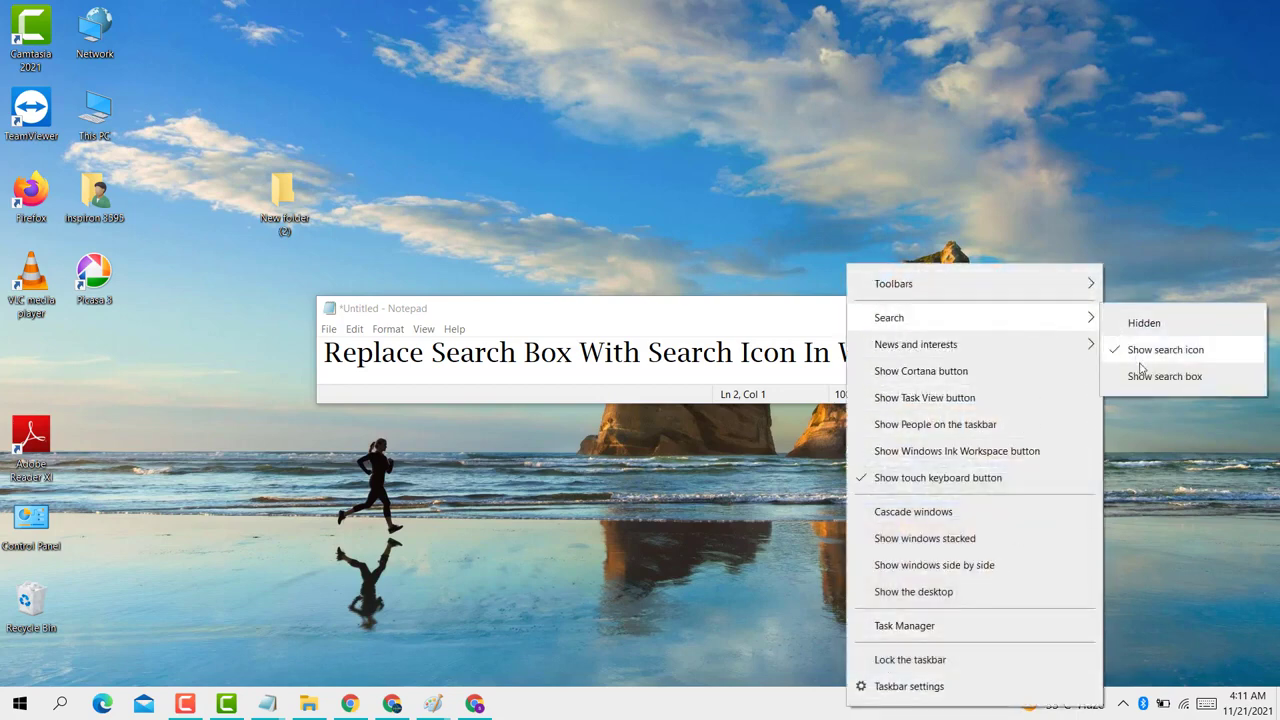
click(1165, 376)
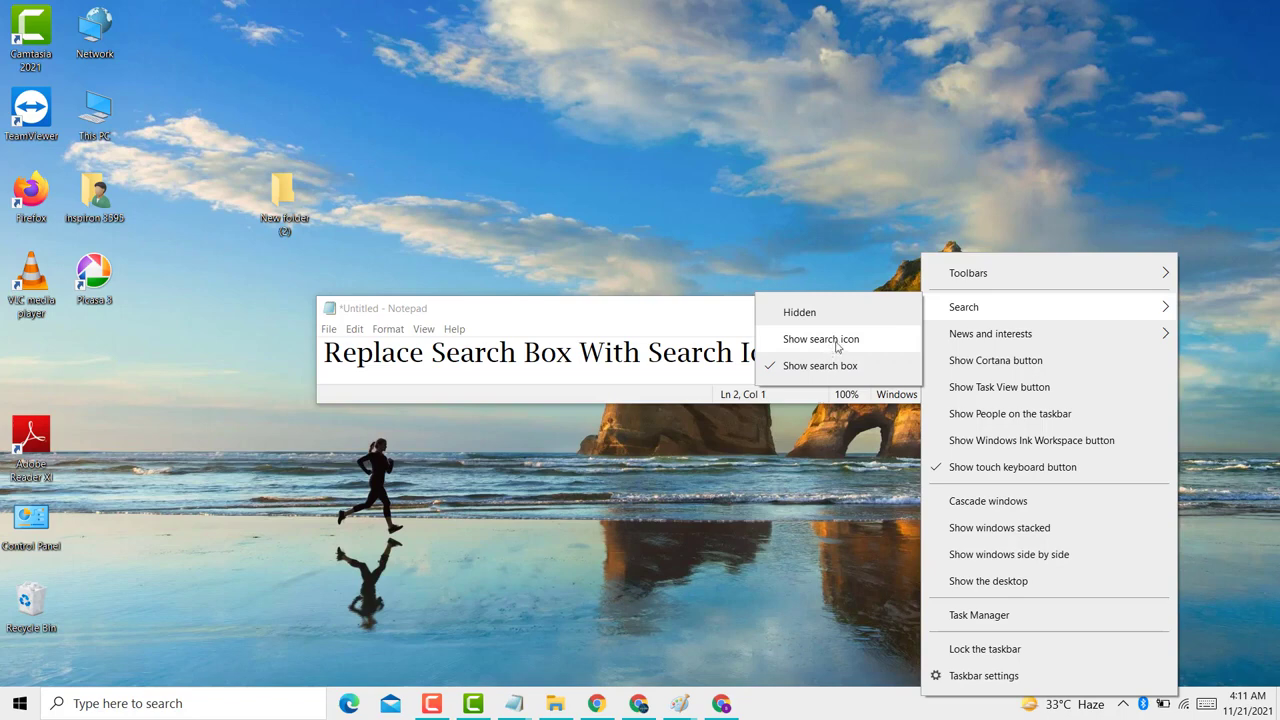
mouse_move(901, 346)
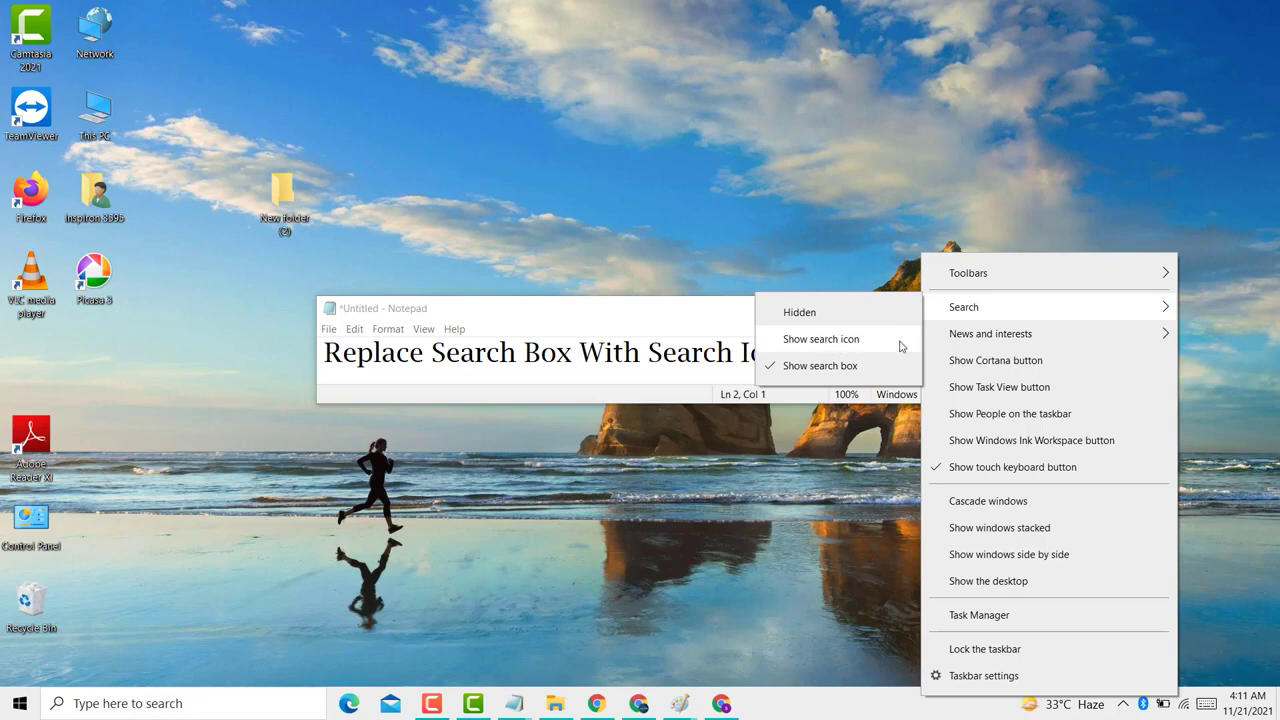
mouse_move(877, 347)
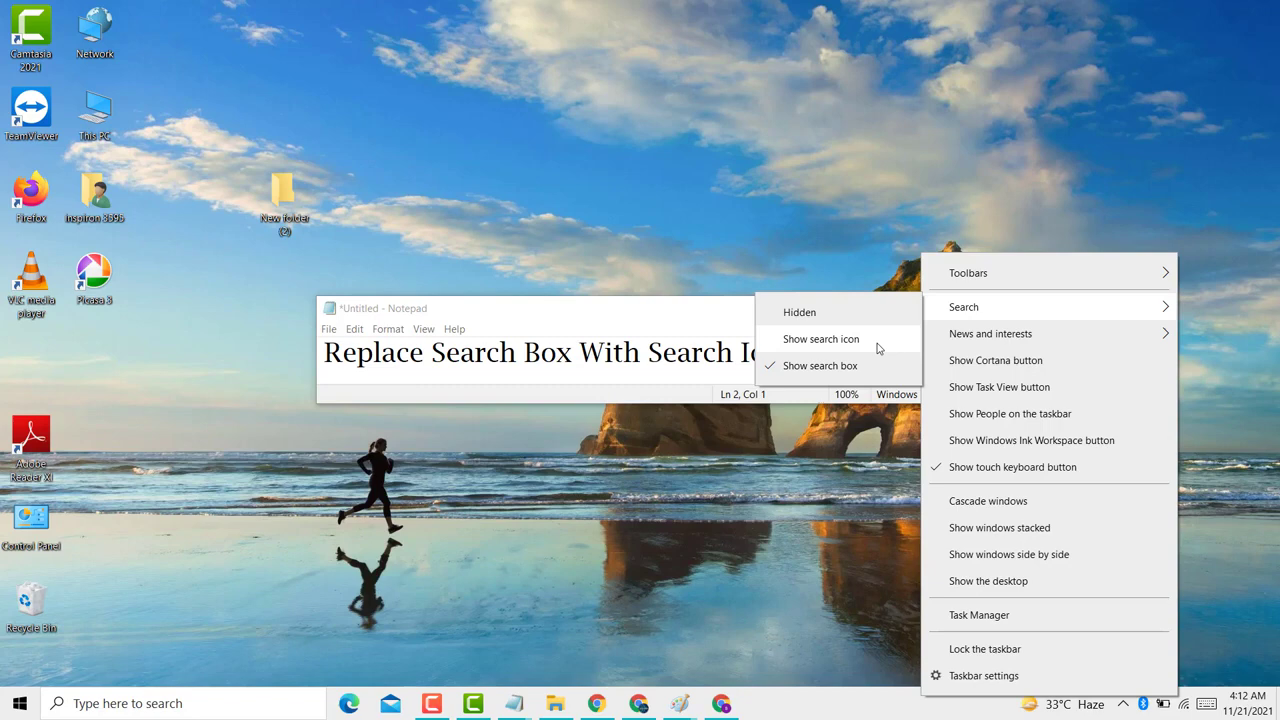
click(820, 338)
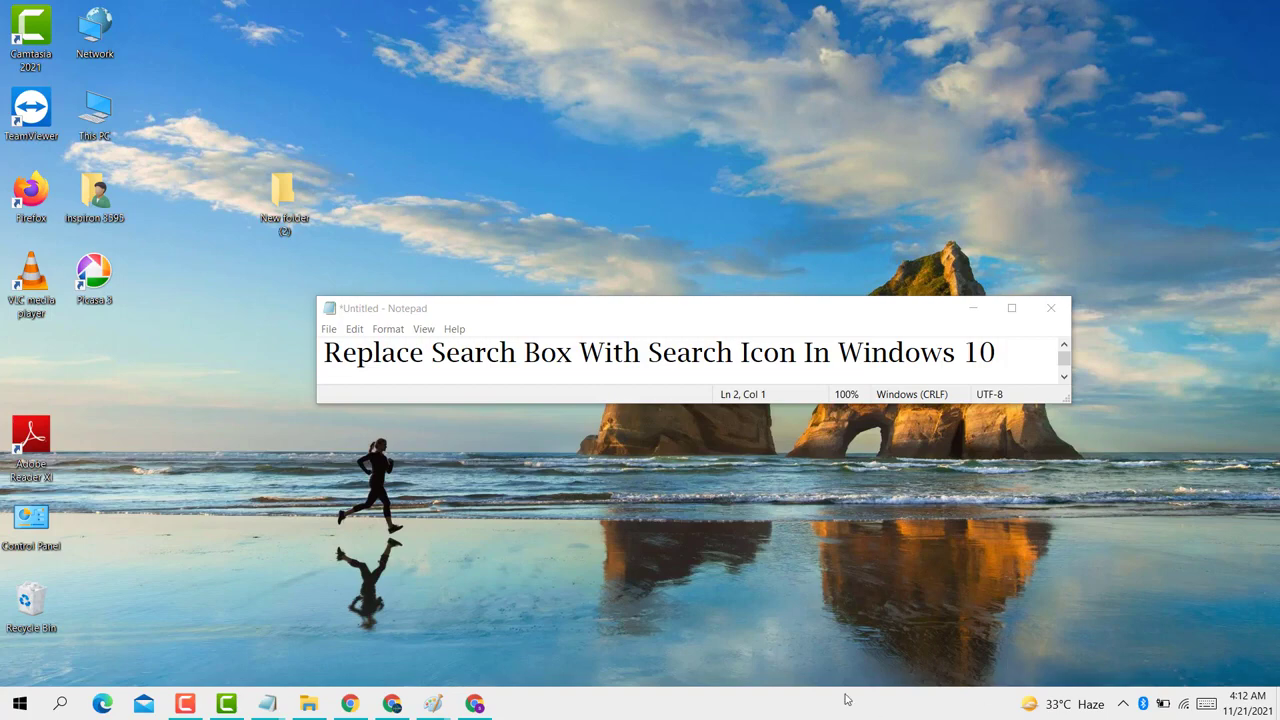
right_click(847, 698)
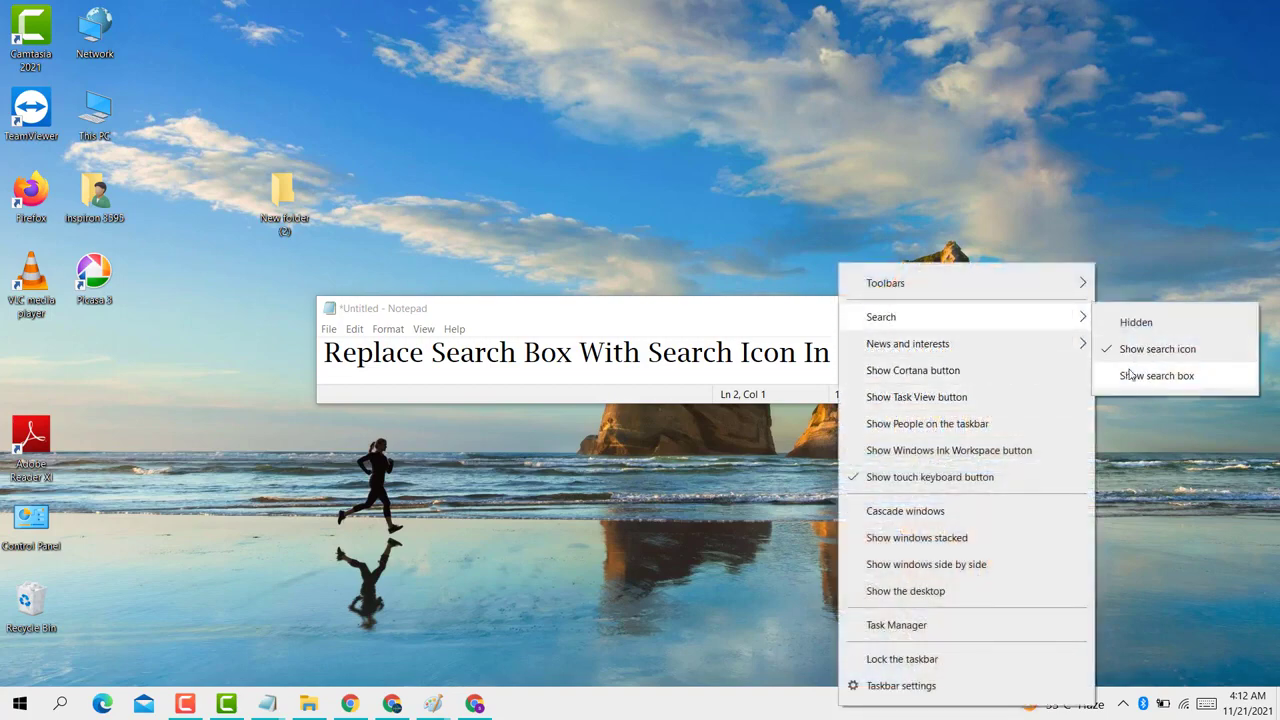
click(1156, 375)
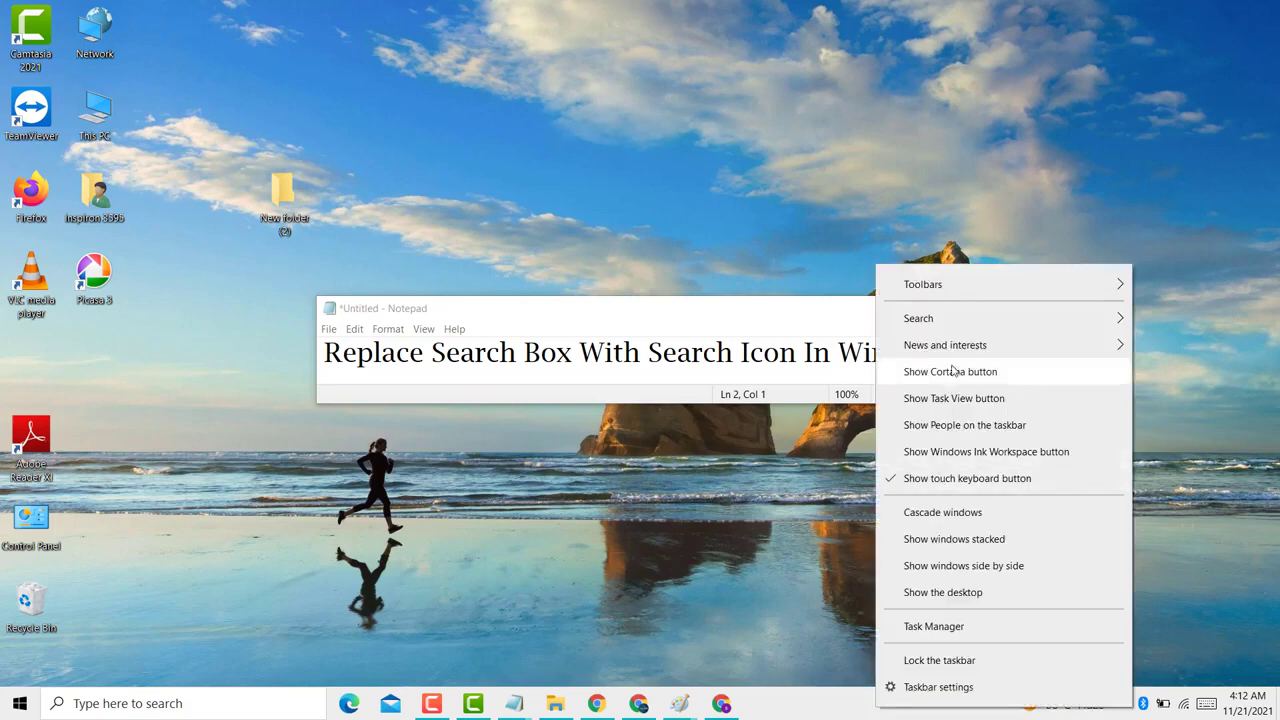
click(918, 318)
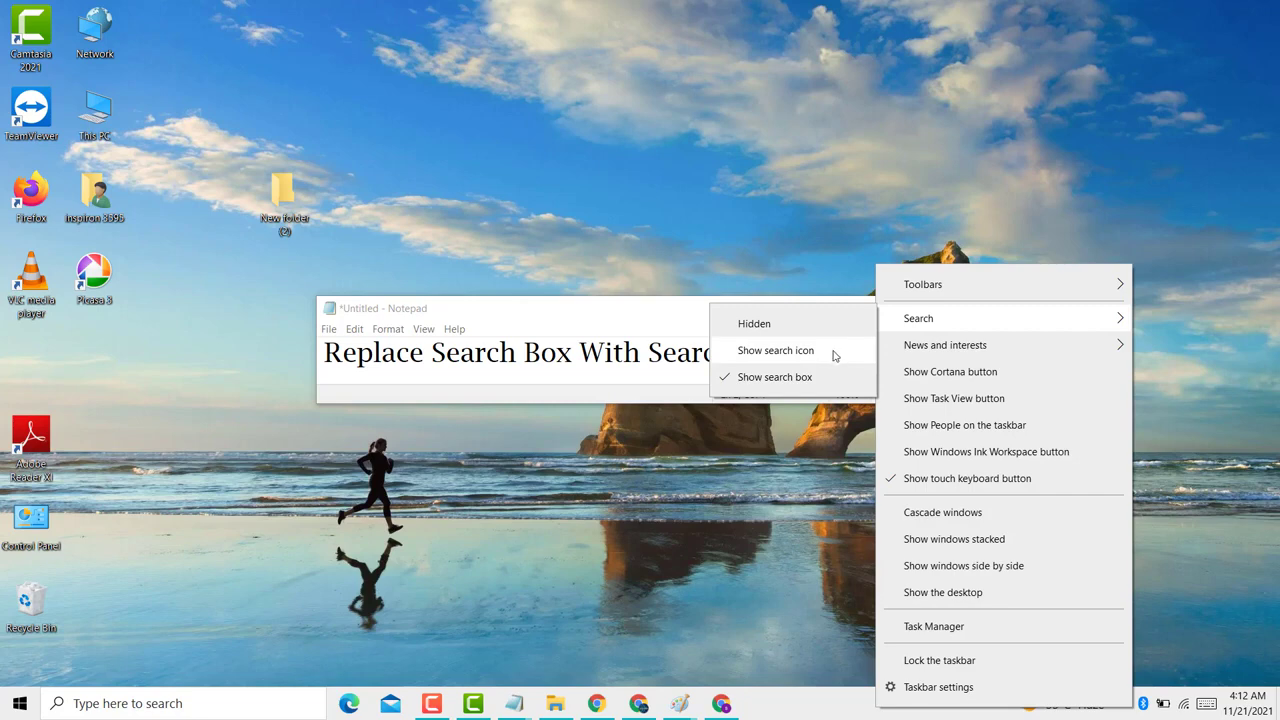
click(775, 350)
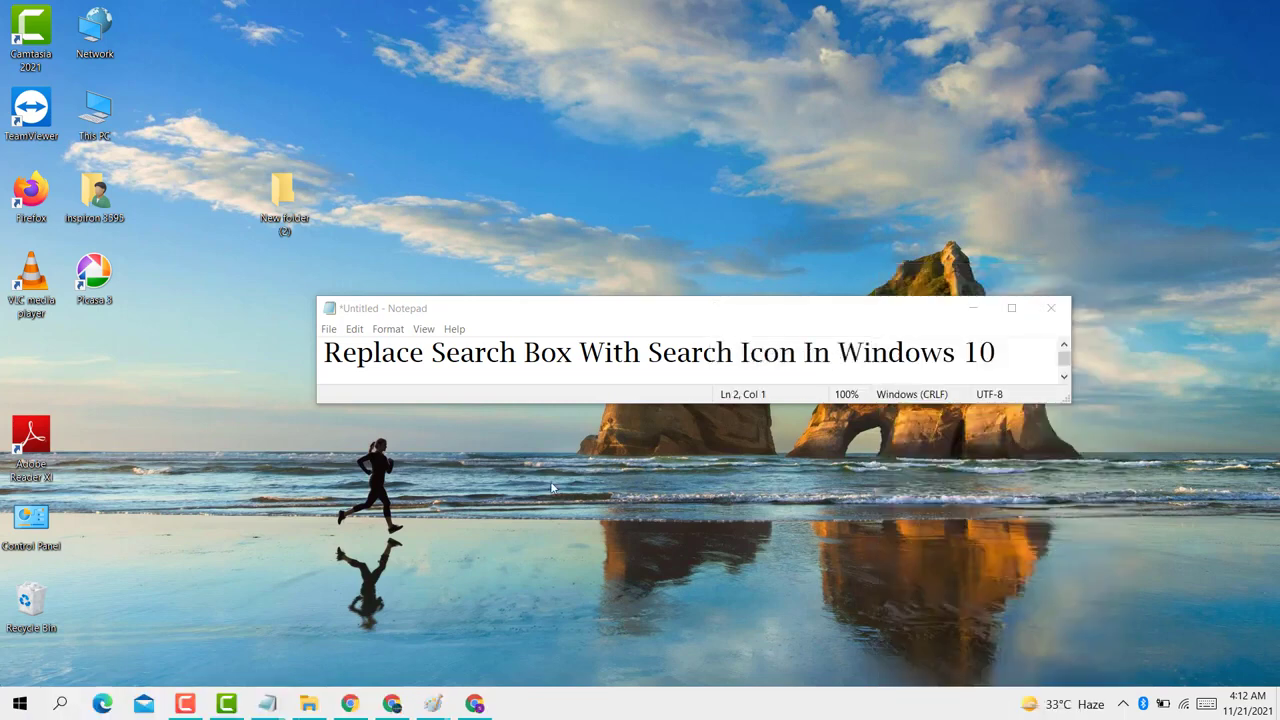
mouse_move(600, 461)
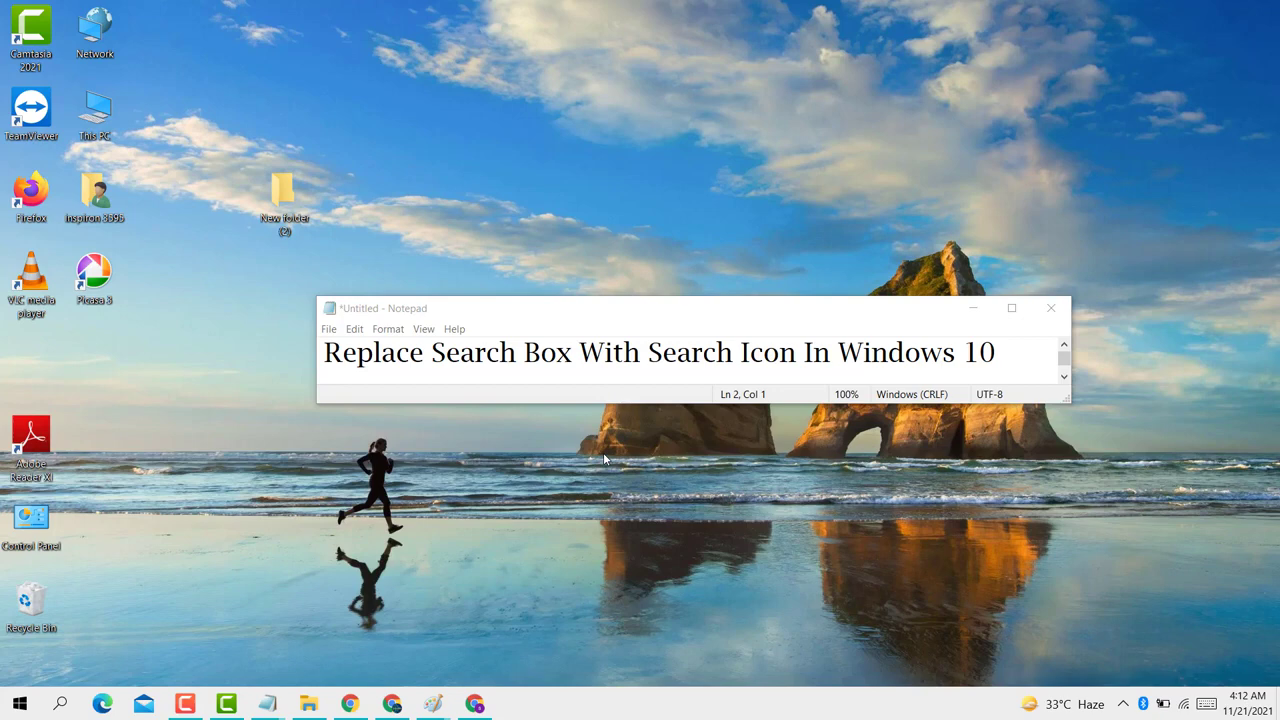
mouse_move(651, 435)
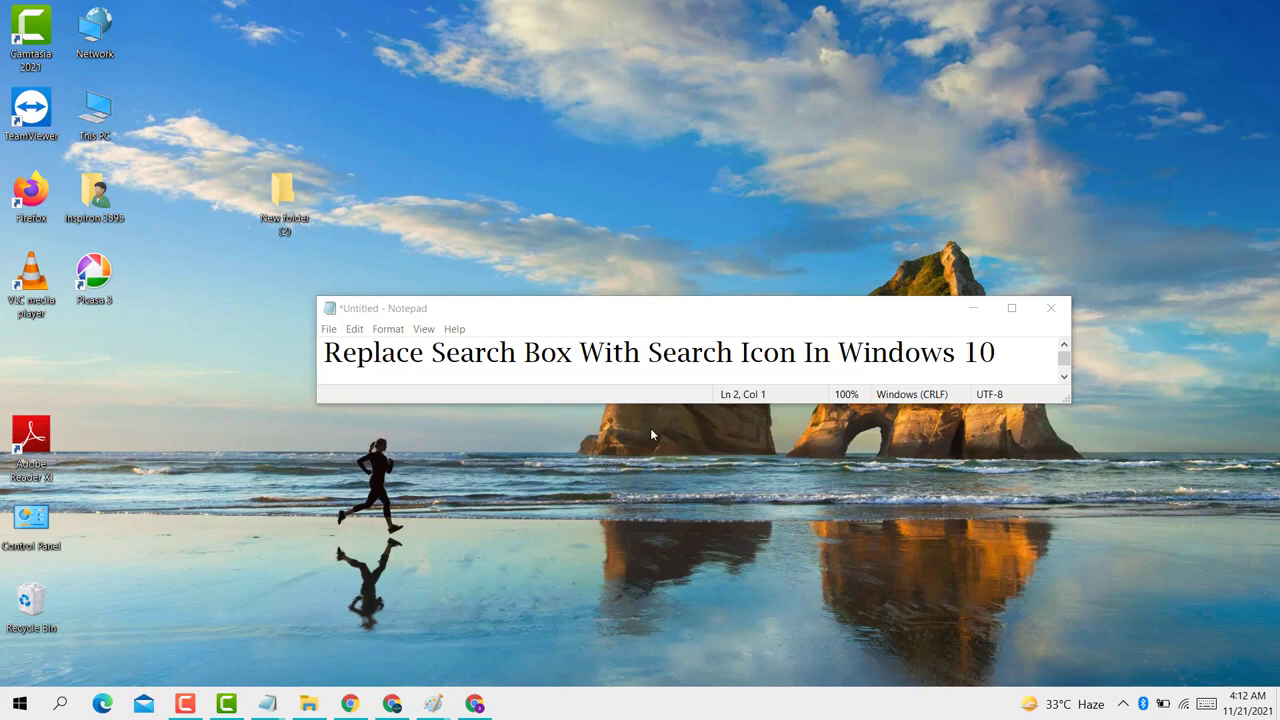